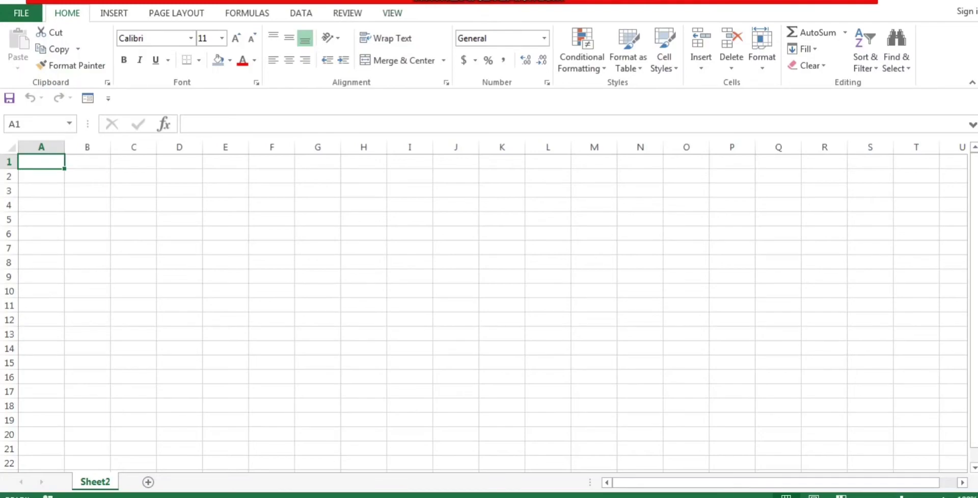
Tick the Developer checkbox under Main Tabs in Excel Options' Customize Ribbon page
left_click(22, 13)
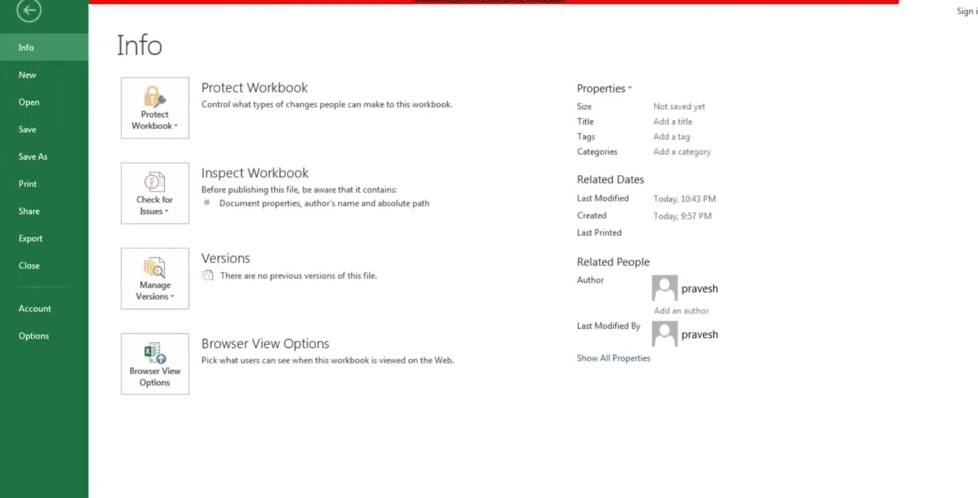
left_click(33, 336)
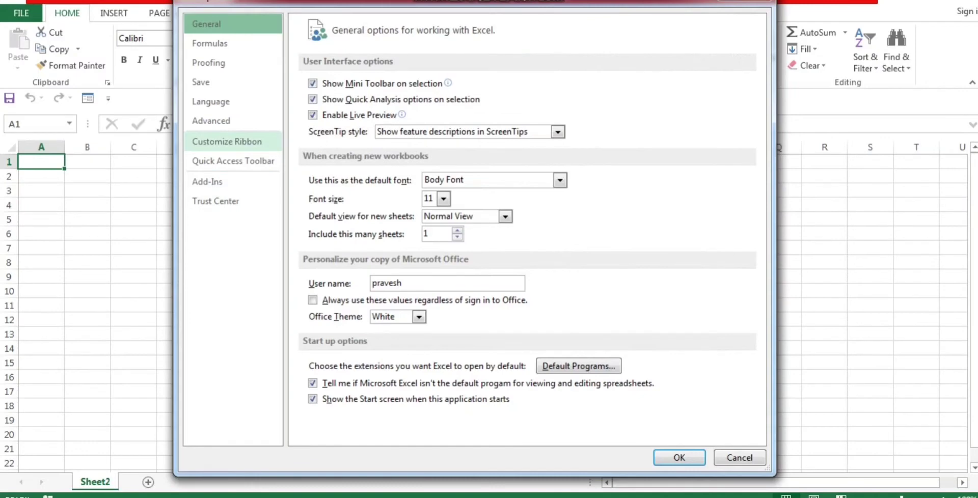
left_click(227, 141)
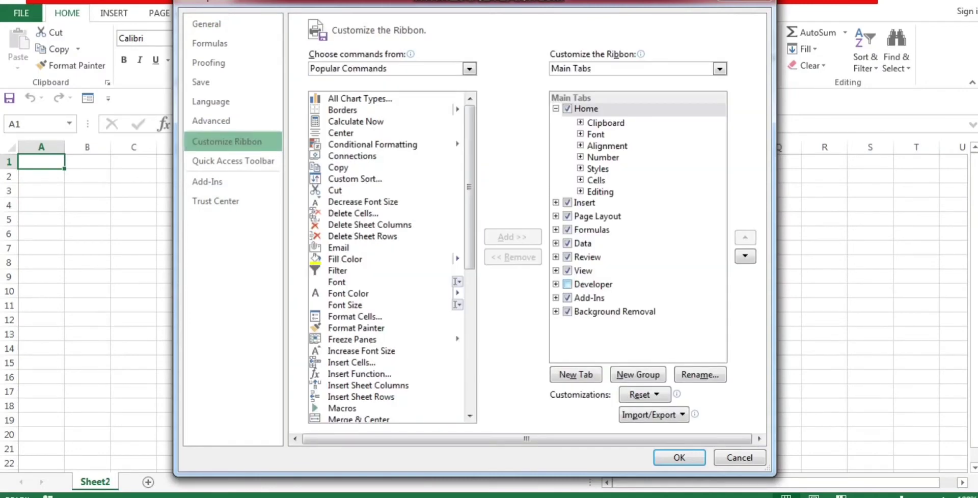
left_click(567, 285)
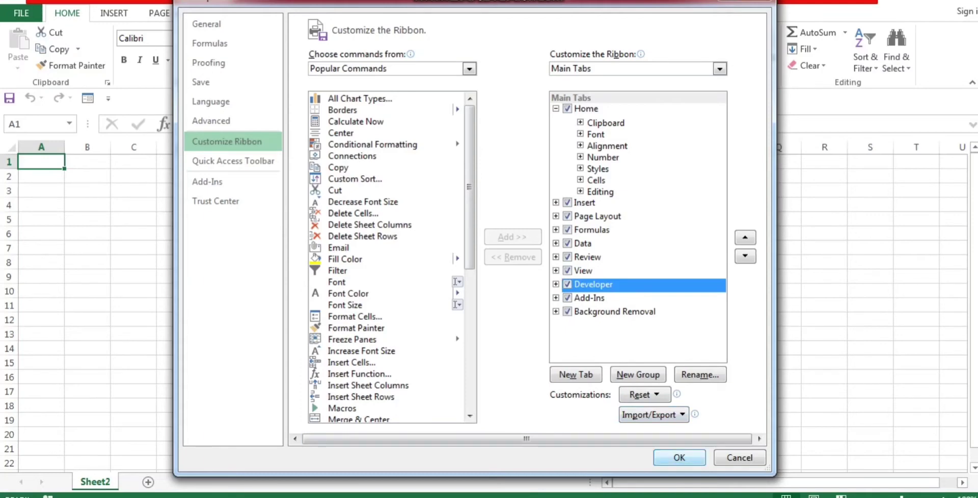
Confirm Excel Options so the Developer tab appears, then reopen the File info area
left_click(679, 457)
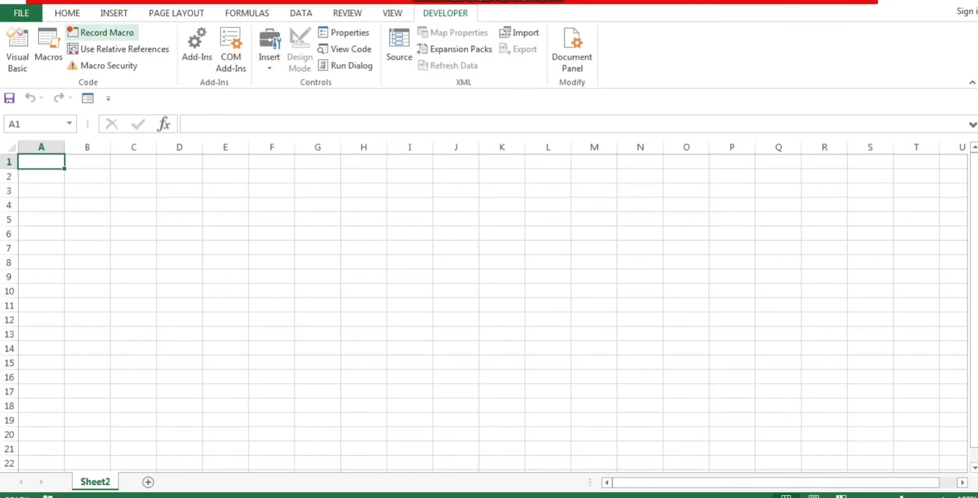
left_click(22, 13)
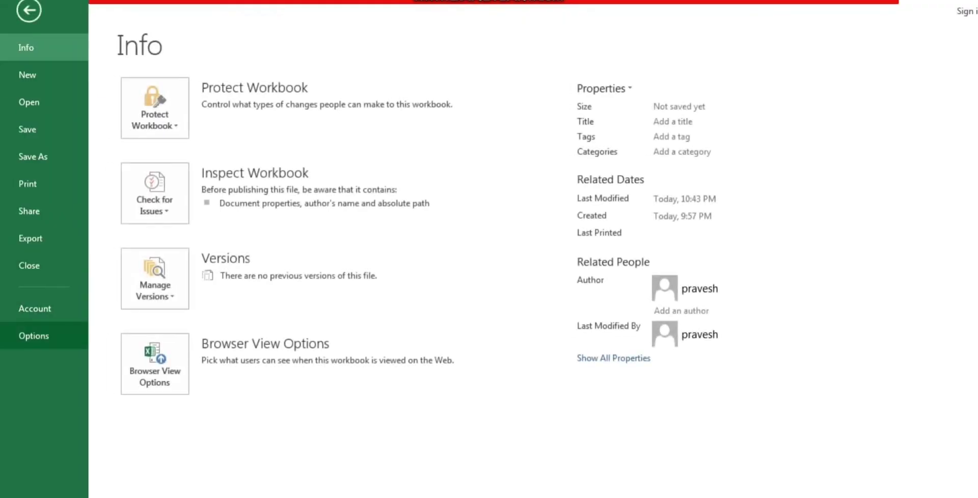
Reopen Customize Ribbon, expand the Developer entry to view its groups, and close Options with OK
left_click(33, 335)
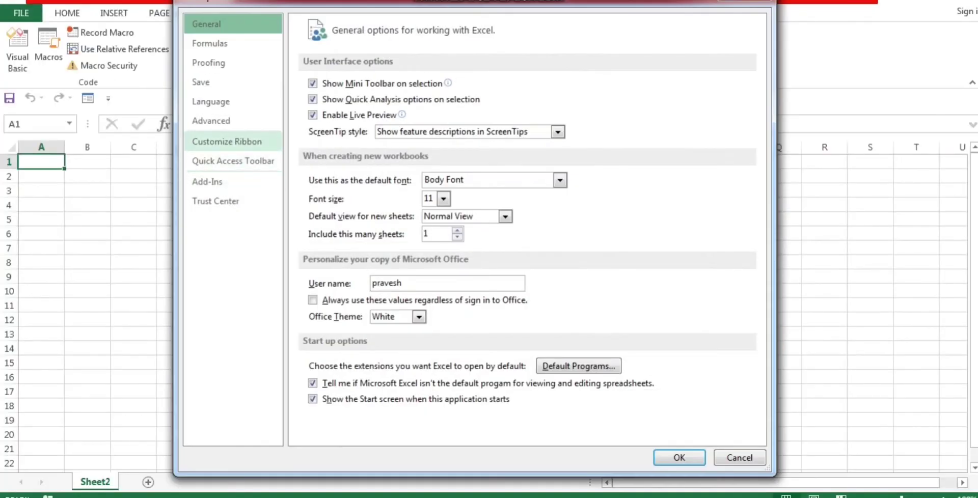
left_click(227, 142)
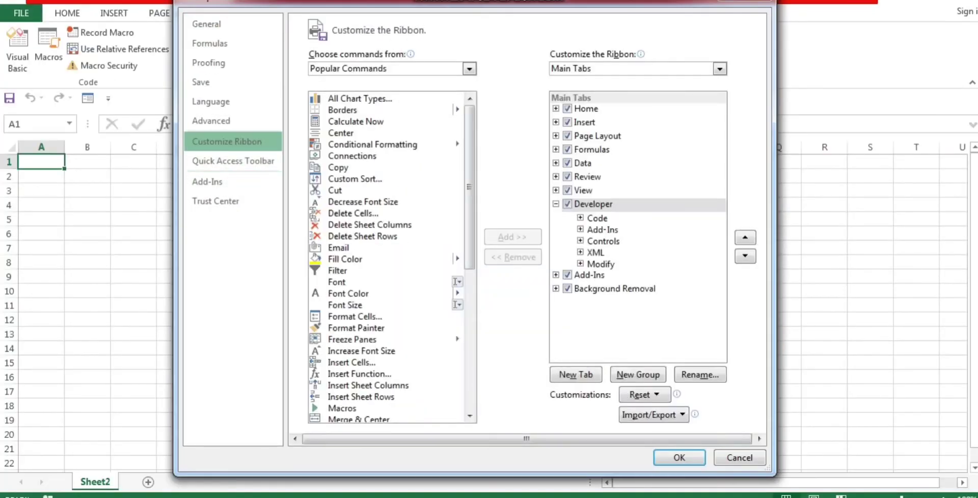
left_click(567, 204)
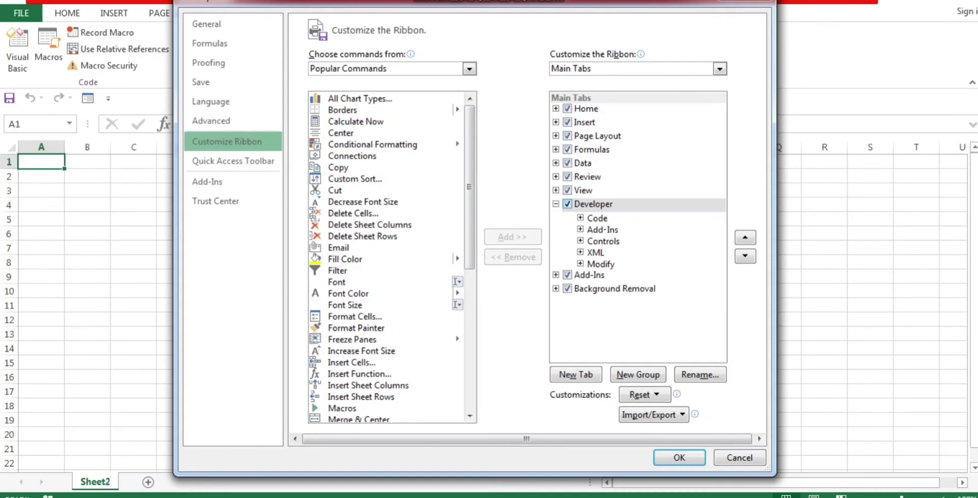
left_click(593, 204)
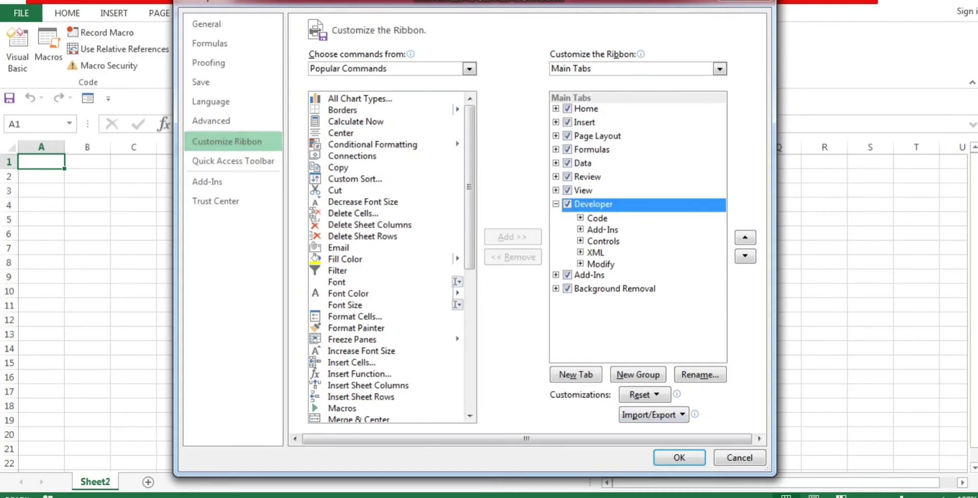
left_click(679, 457)
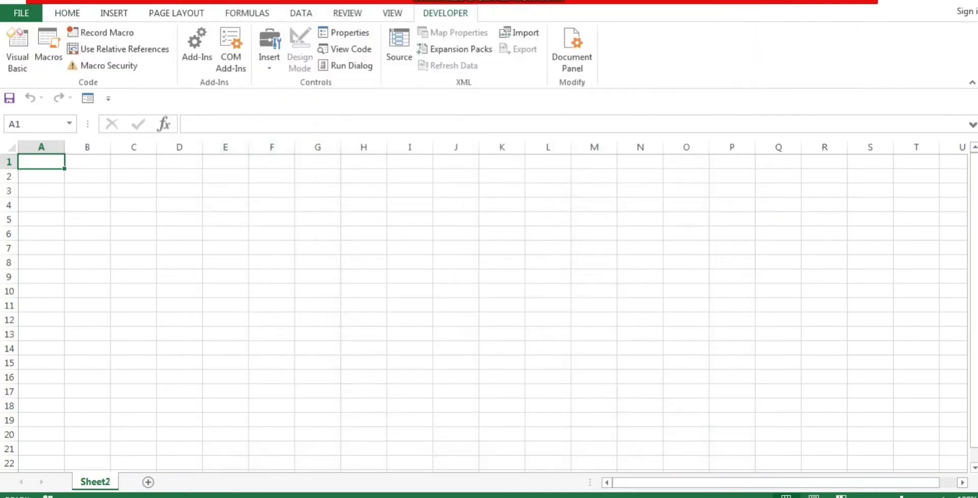